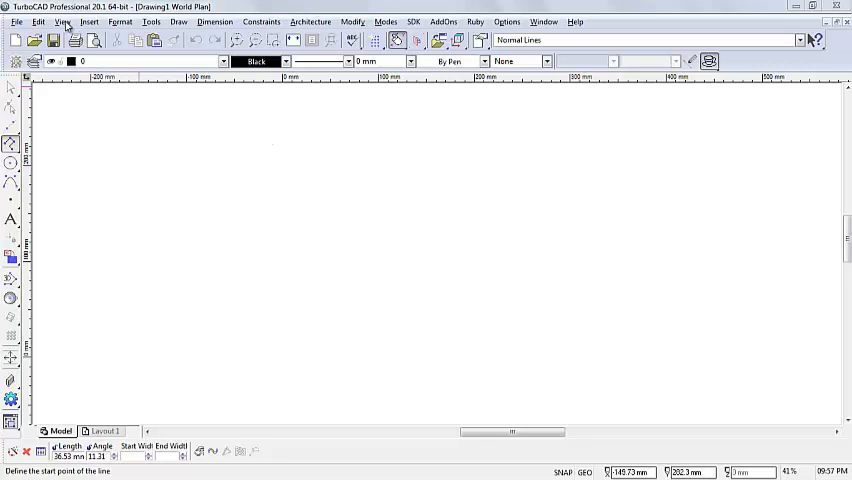
# Enable the Tools palette under View > Customize > Palettes so it docks beside the drawing
pyautogui.click(62, 21)
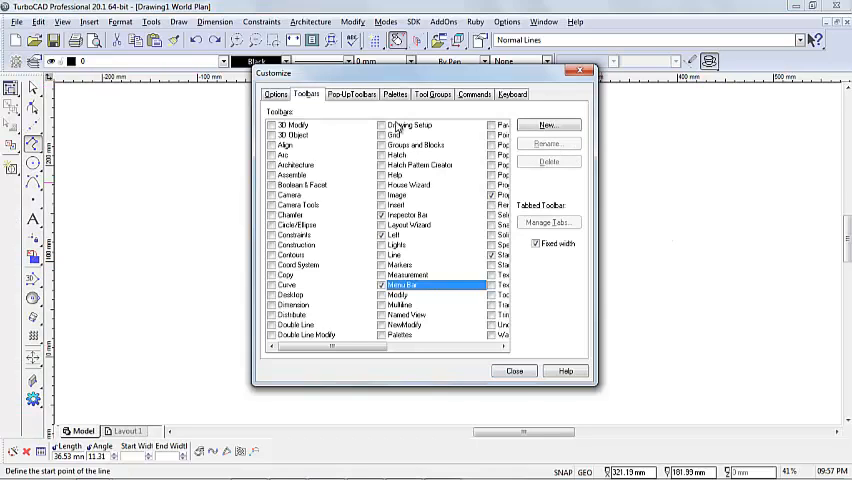
pyautogui.click(392, 94)
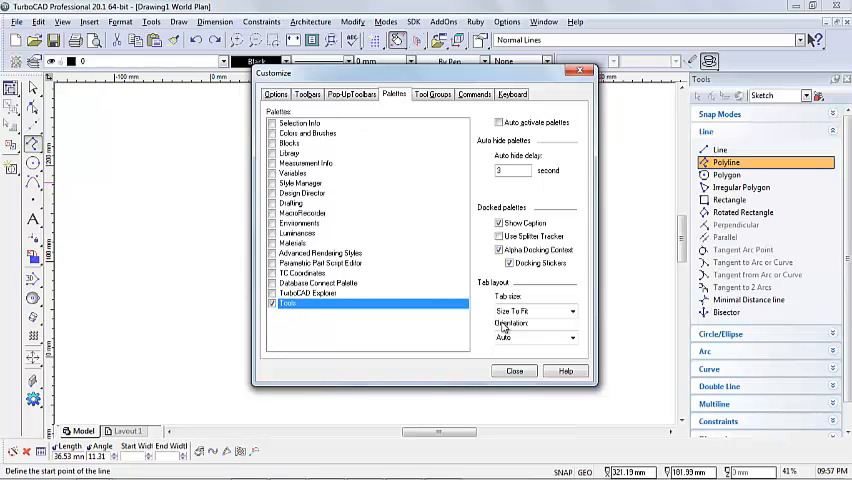
pyautogui.click(514, 371)
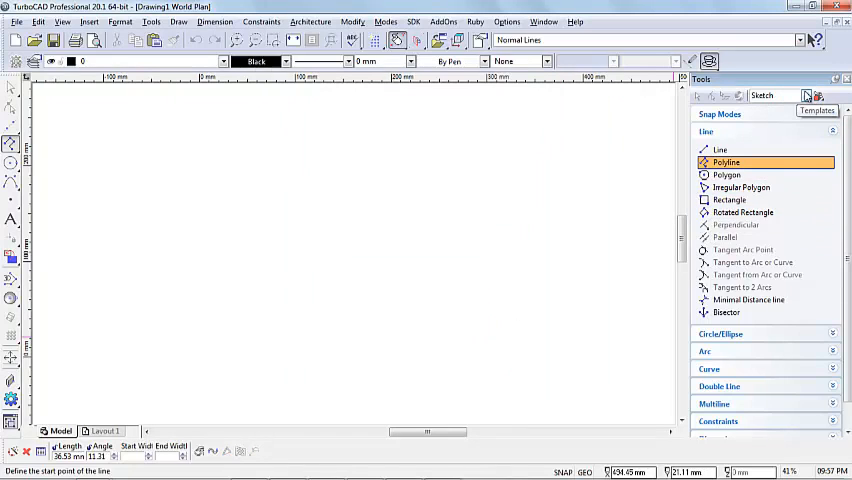
pyautogui.click(805, 95)
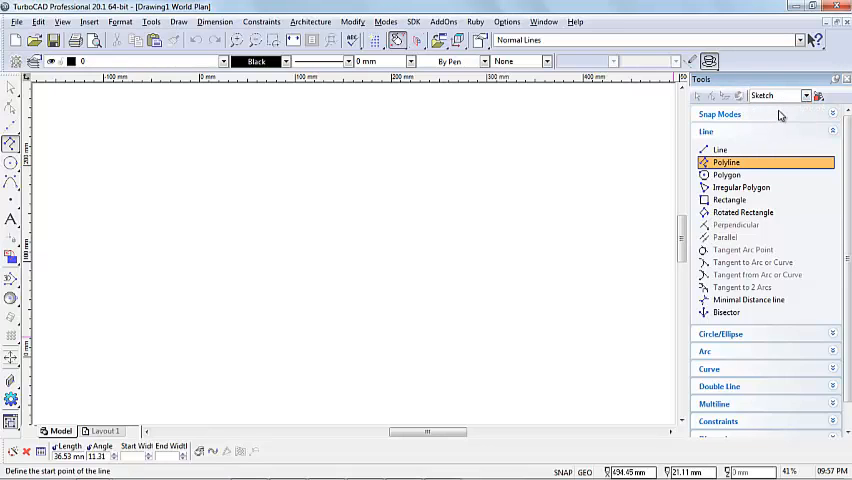
pyautogui.moveTo(781, 105)
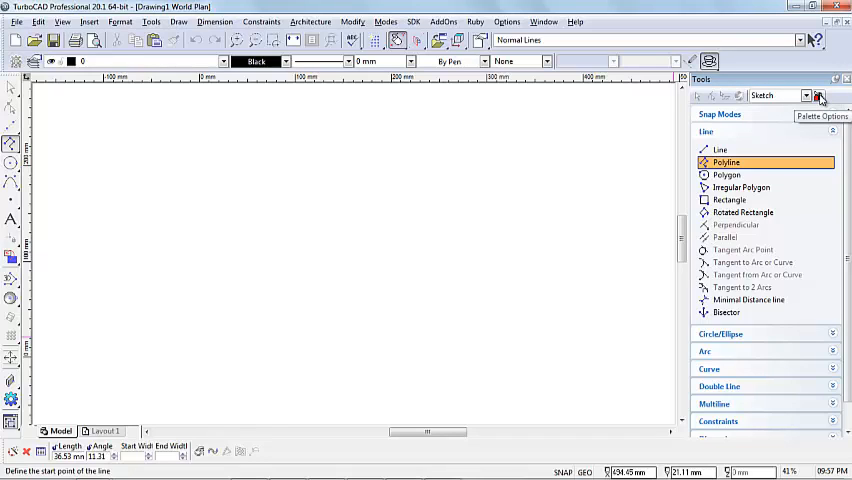
pyautogui.click(819, 96)
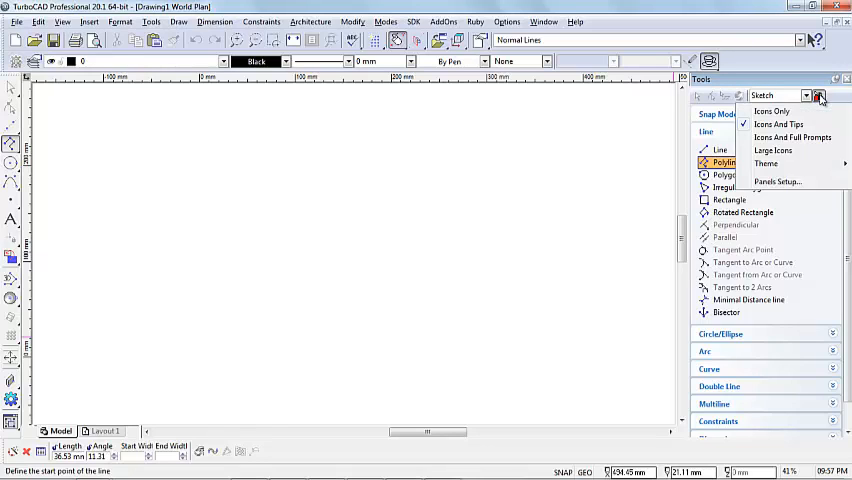
pyautogui.moveTo(779, 124)
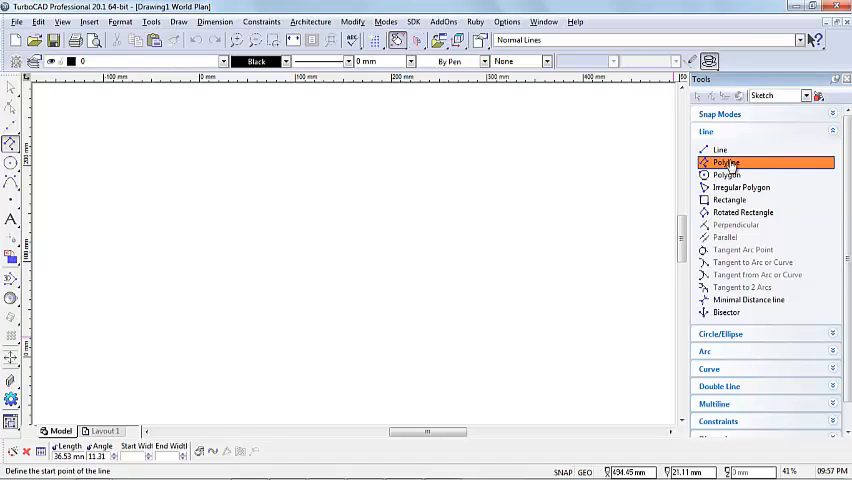
pyautogui.moveTo(720, 150)
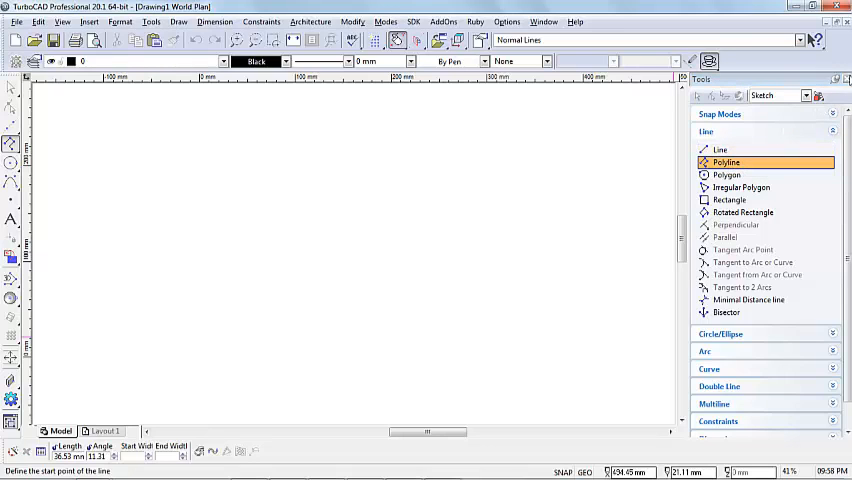
pyautogui.moveTo(838, 84)
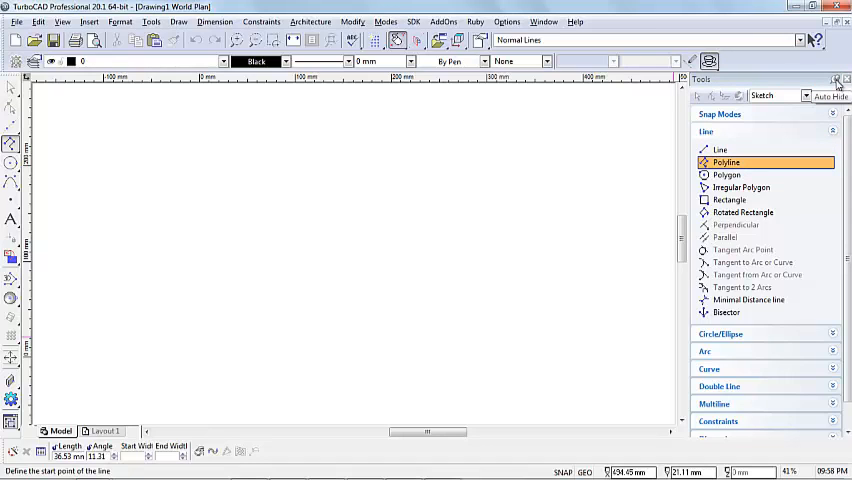
# Pin the Tools palette to auto-hide as a narrow tab at the right edge
pyautogui.click(838, 81)
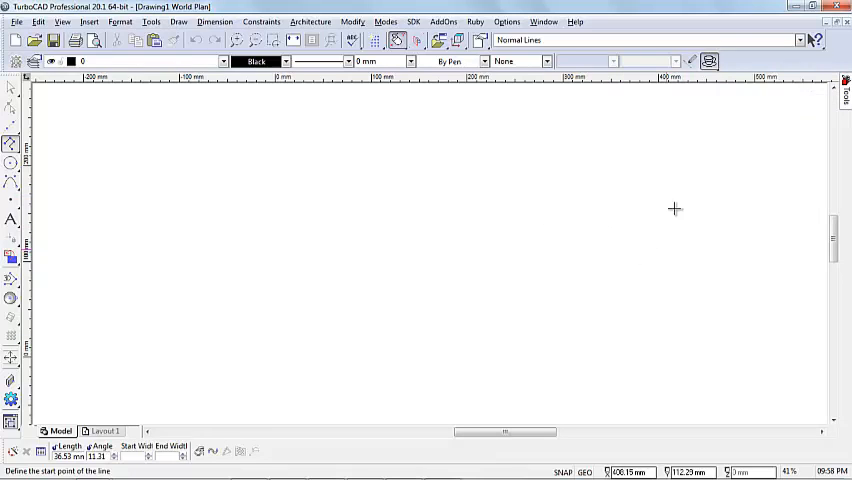
pyautogui.moveTo(647, 196)
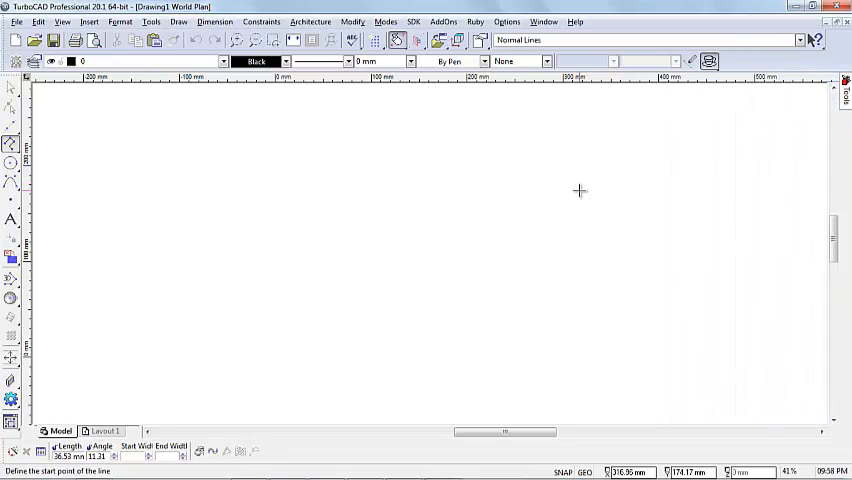
pyautogui.moveTo(726, 156)
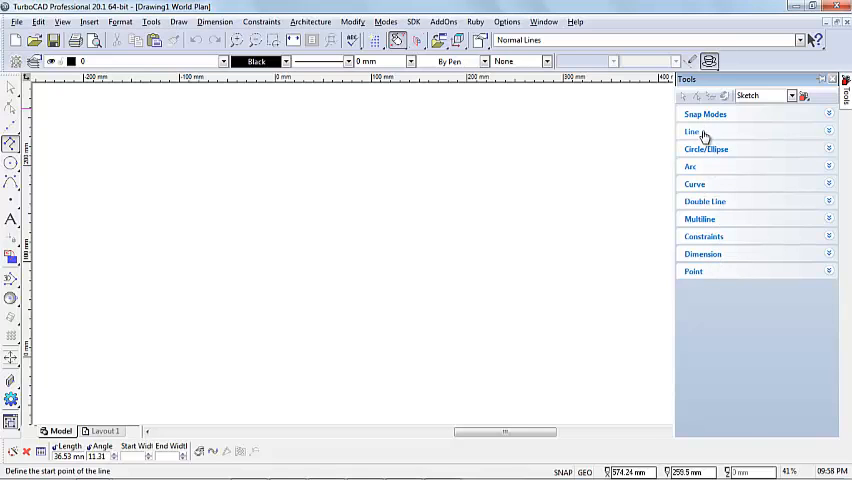
# Expand, collapse, then re-expand the Line category in the Tools palette
pyautogui.click(691, 131)
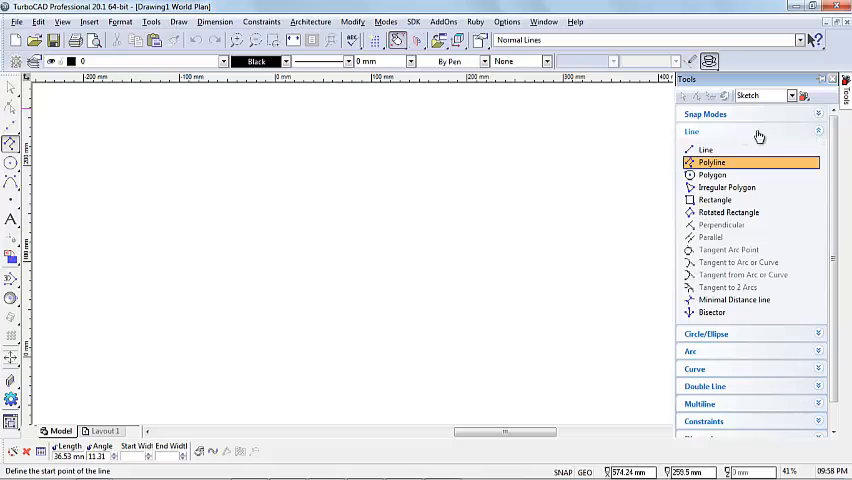
pyautogui.click(691, 131)
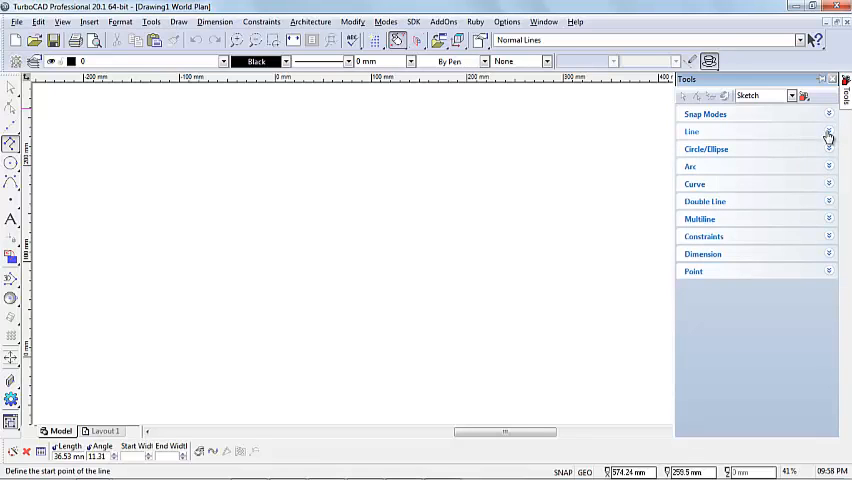
pyautogui.click(691, 131)
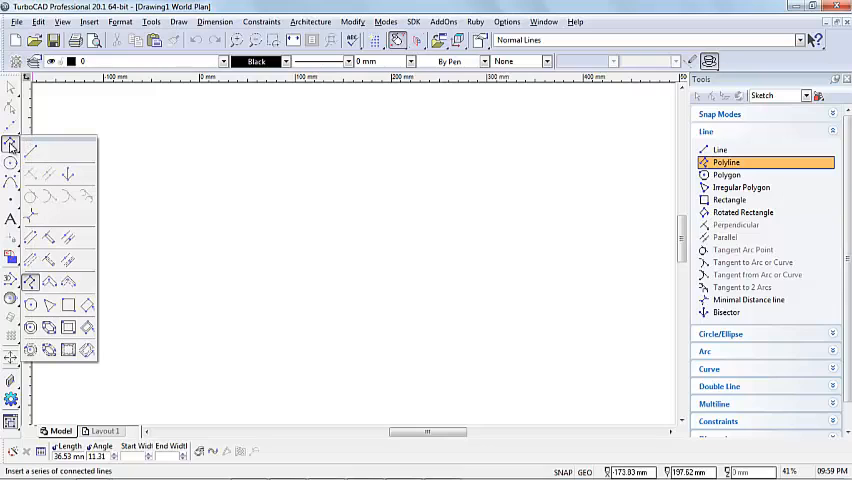
pyautogui.moveTo(14, 147)
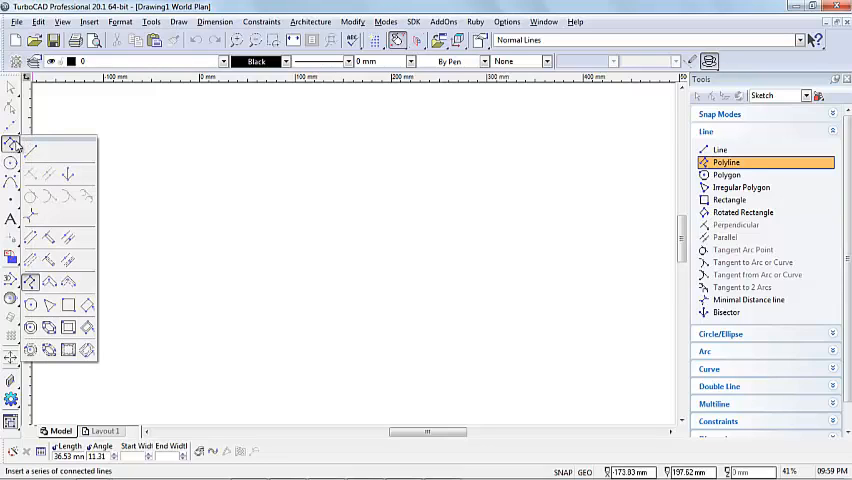
# Activate the single Line tool and collapse the palette's Line category
pyautogui.click(720, 149)
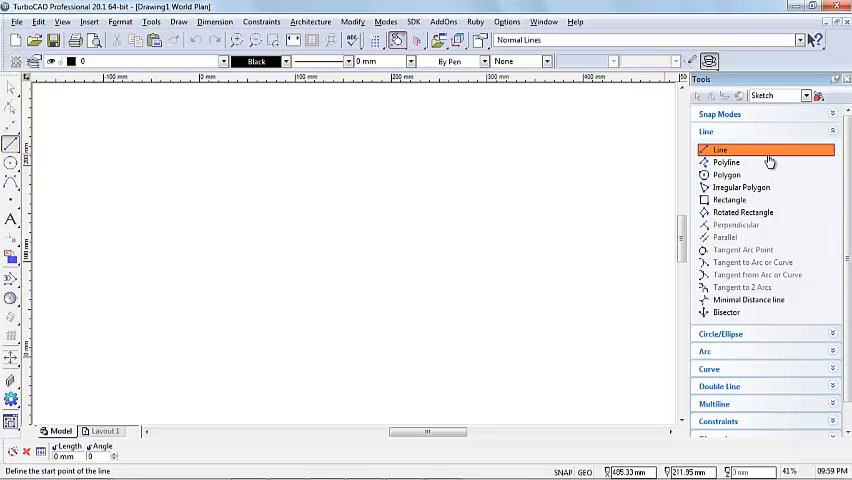
pyautogui.click(706, 131)
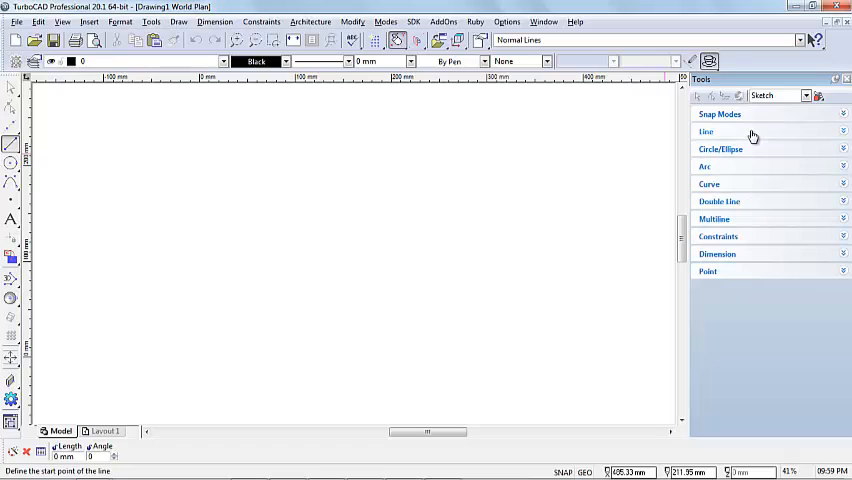